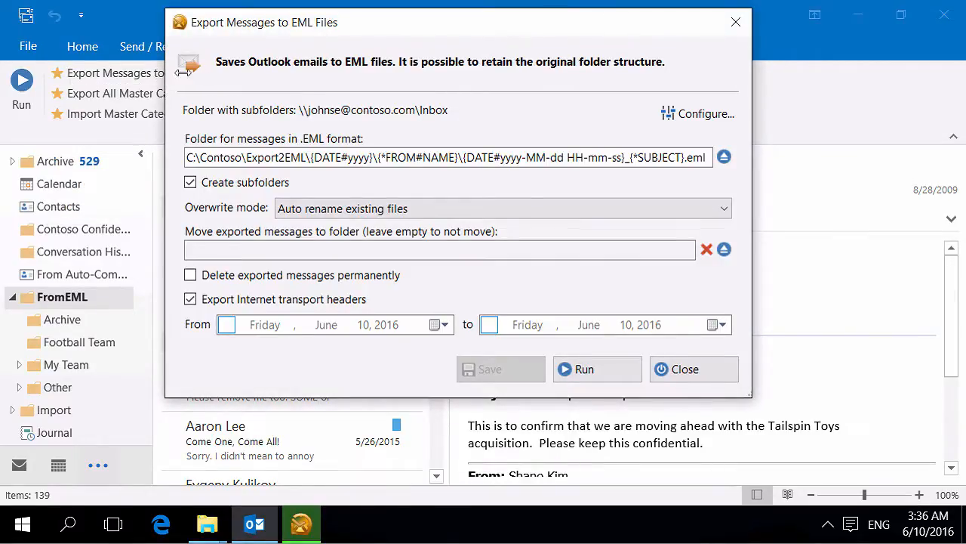
# - Select Inbox with its Archive, Football Team, My Team and Other subfolders as the export source
pyautogui.click(696, 113)
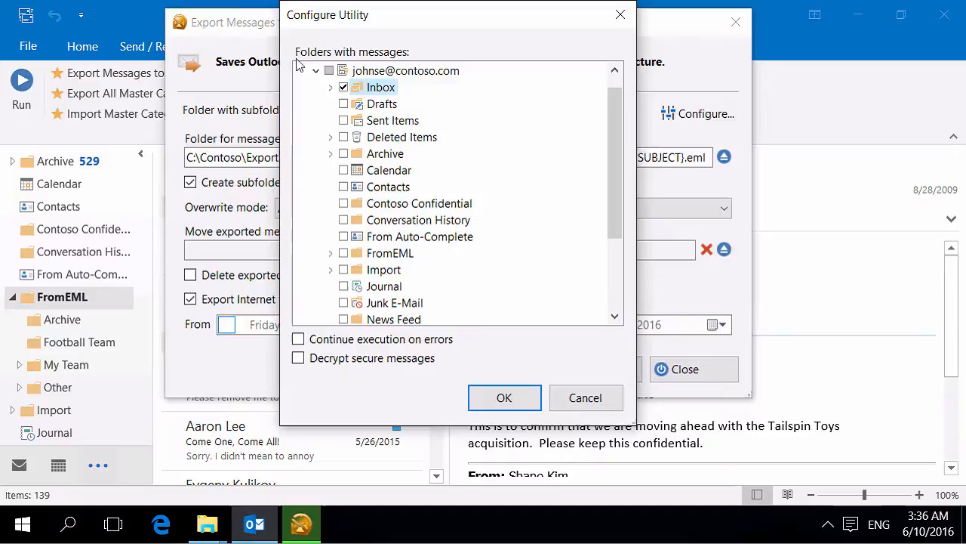
pyautogui.click(330, 87)
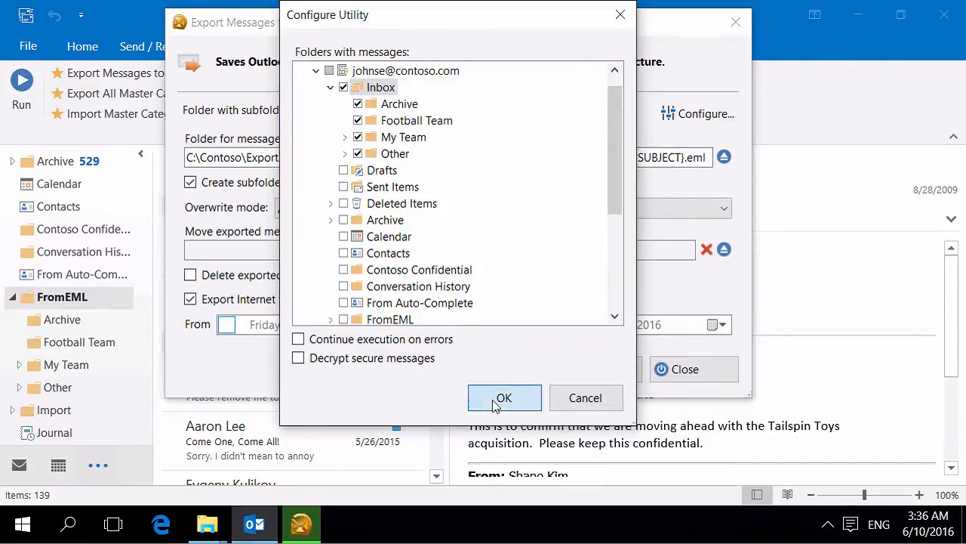
pyautogui.click(504, 398)
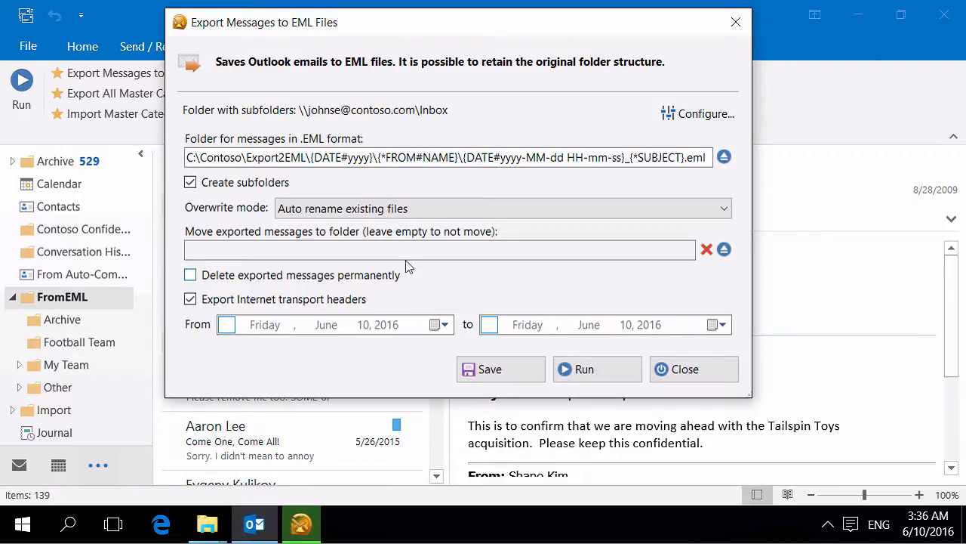
pyautogui.click(314, 158)
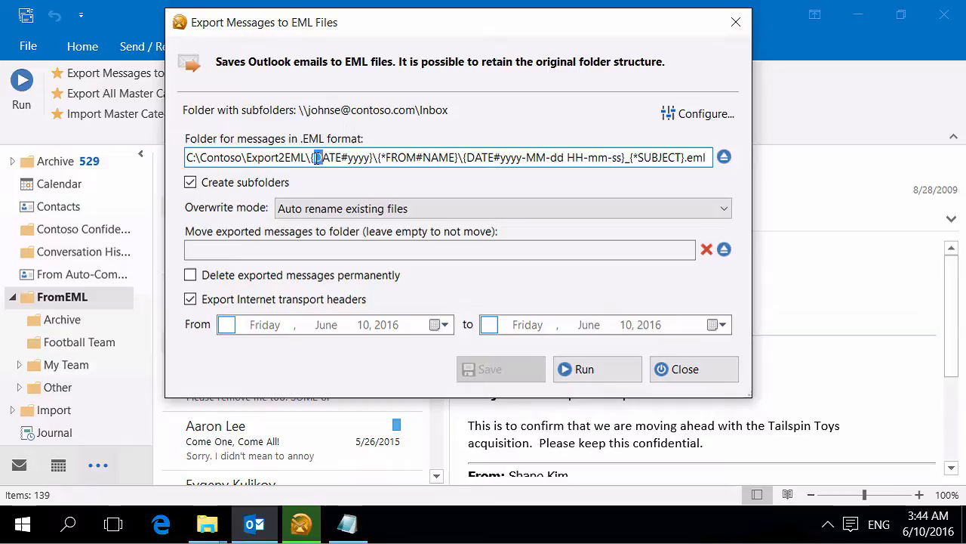
pyautogui.doubleClick(344, 157)
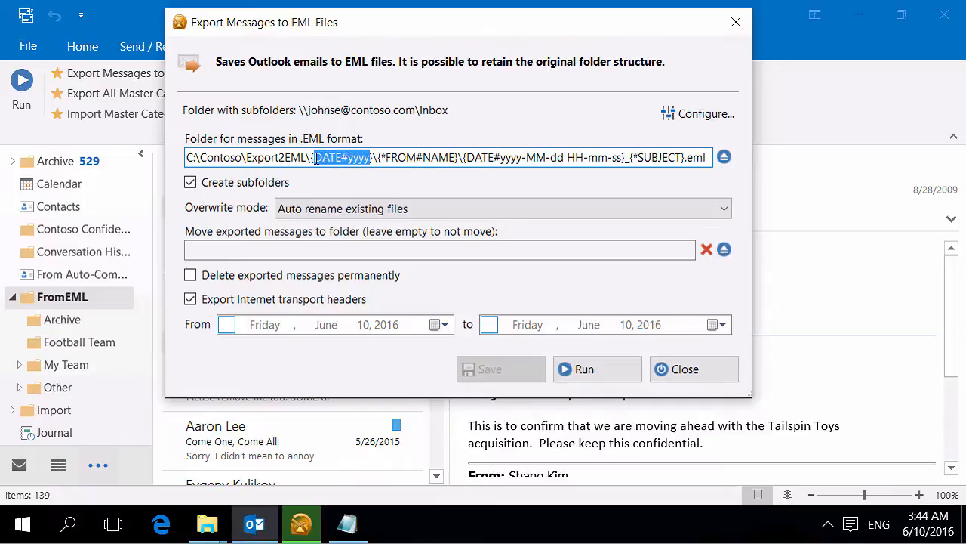
pyautogui.doubleClick(419, 157)
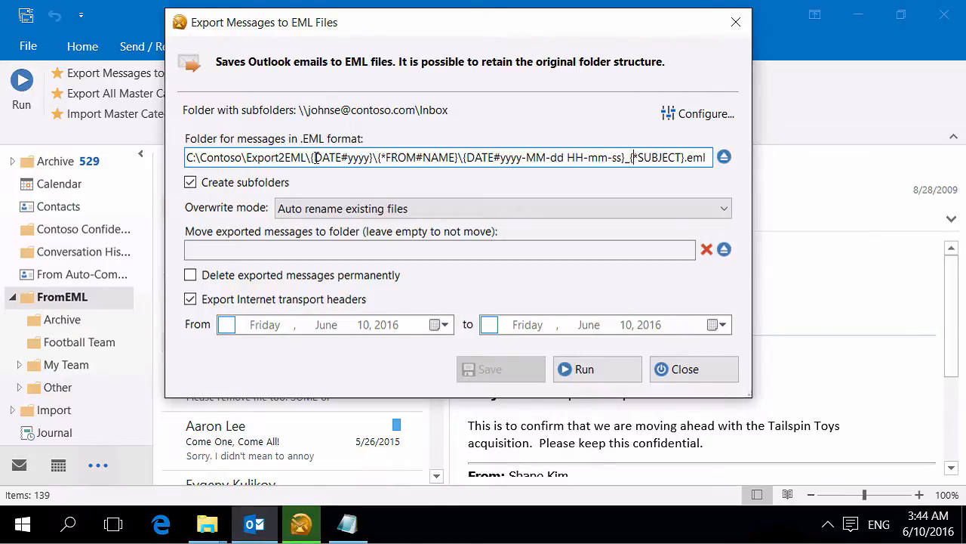
pyautogui.doubleClick(656, 157)
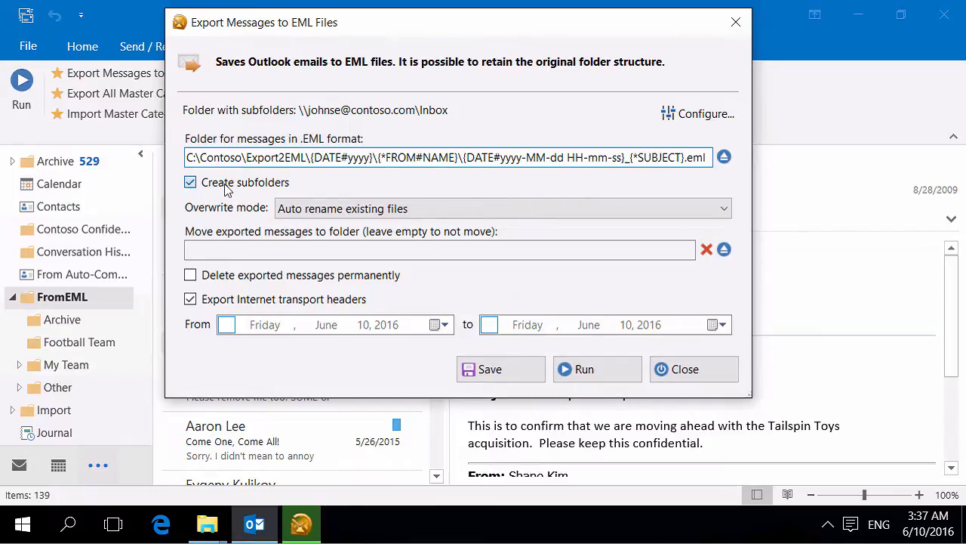
# - Turn off Create subfolders and keep overwrite mode at 'Auto rename existing files'
pyautogui.click(190, 182)
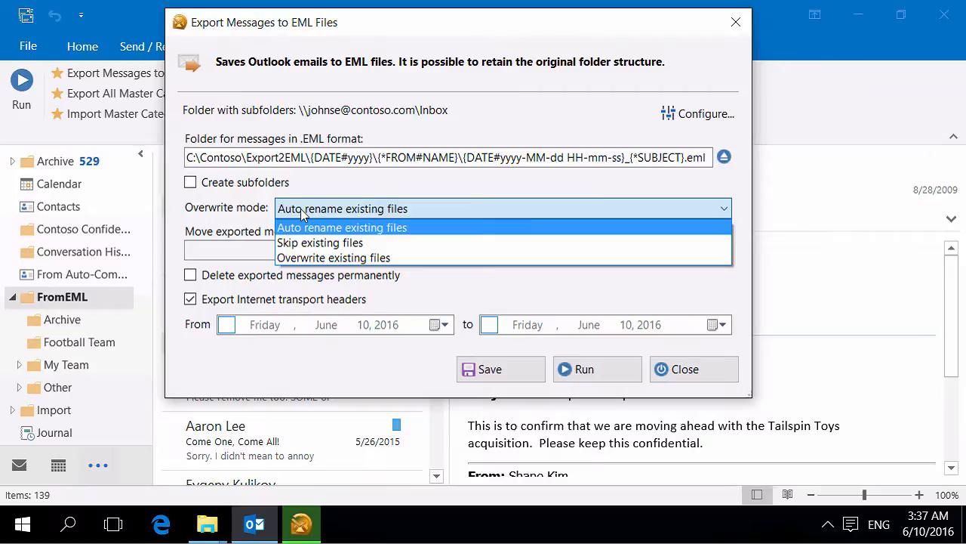
pyautogui.click(342, 228)
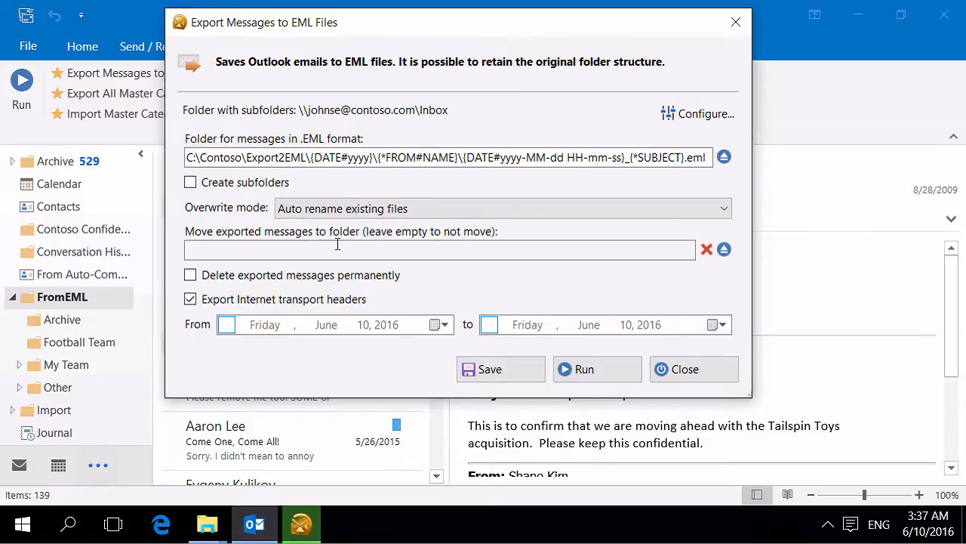
pyautogui.moveTo(308, 249)
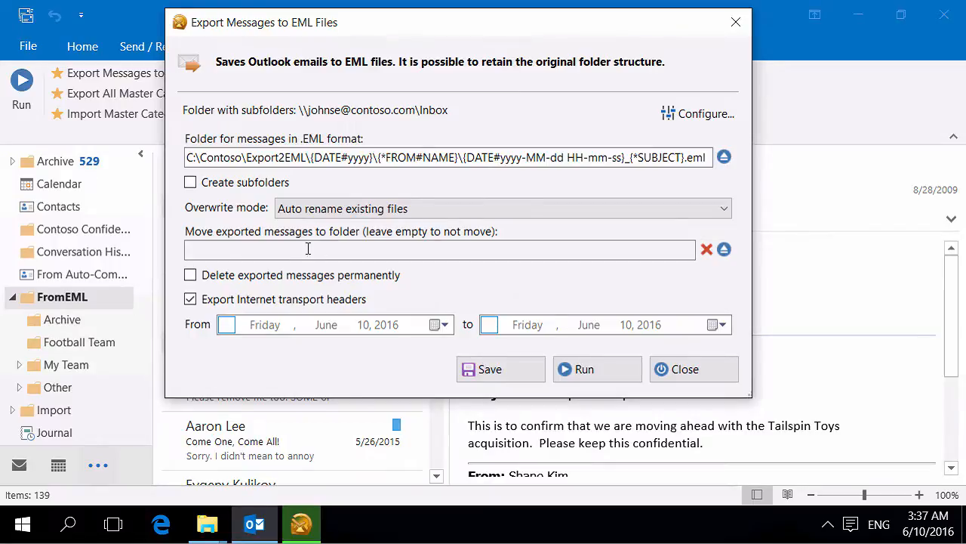
pyautogui.moveTo(294, 271)
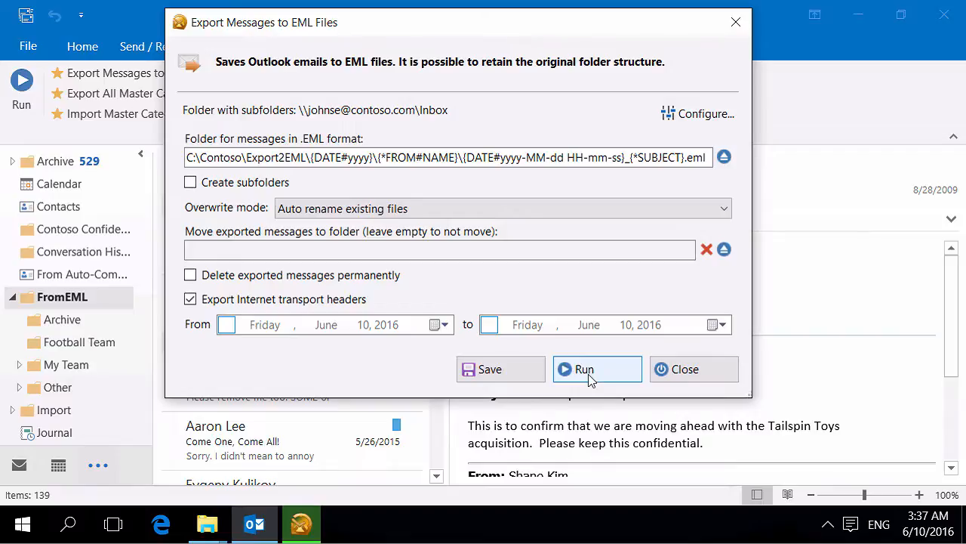
# - Run the EML export until it completes with 9 folders and 193 items, then close progress
pyautogui.click(597, 369)
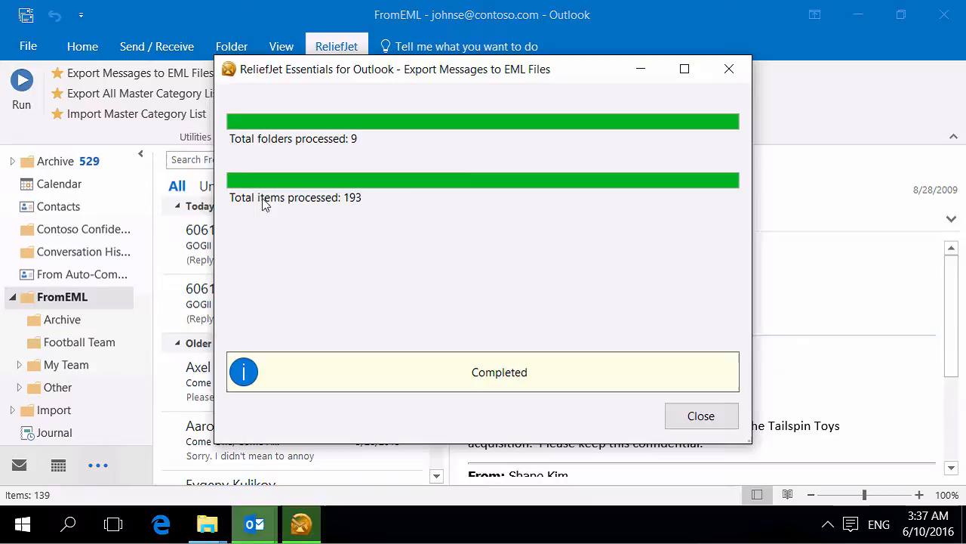
pyautogui.moveTo(404, 224)
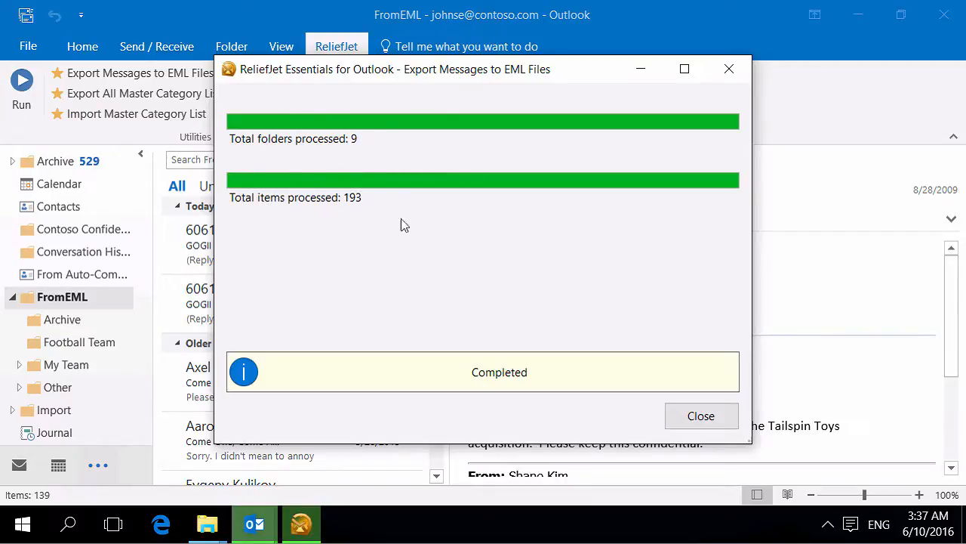
pyautogui.click(700, 415)
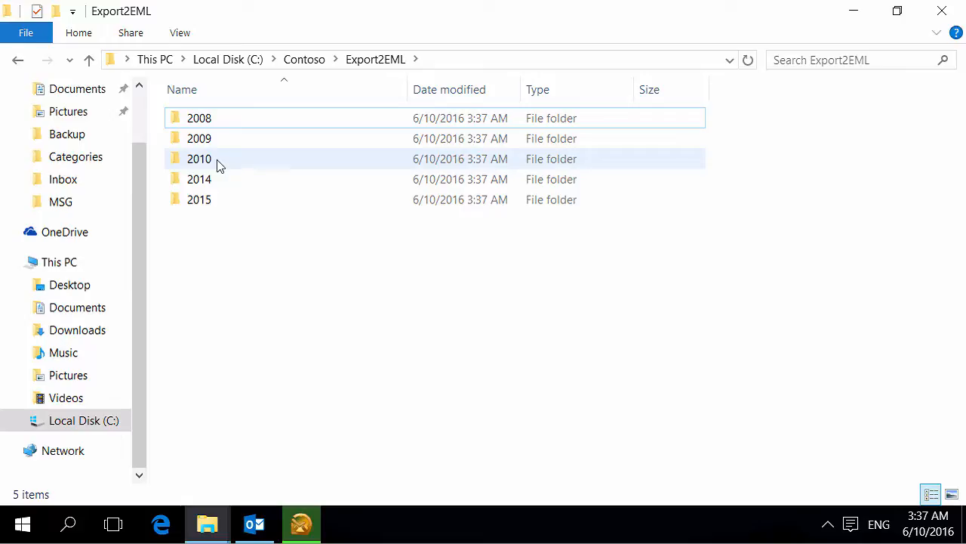
# - Open the 2010 export folder and bring up Open with for an exported .eml message
pyautogui.click(199, 159)
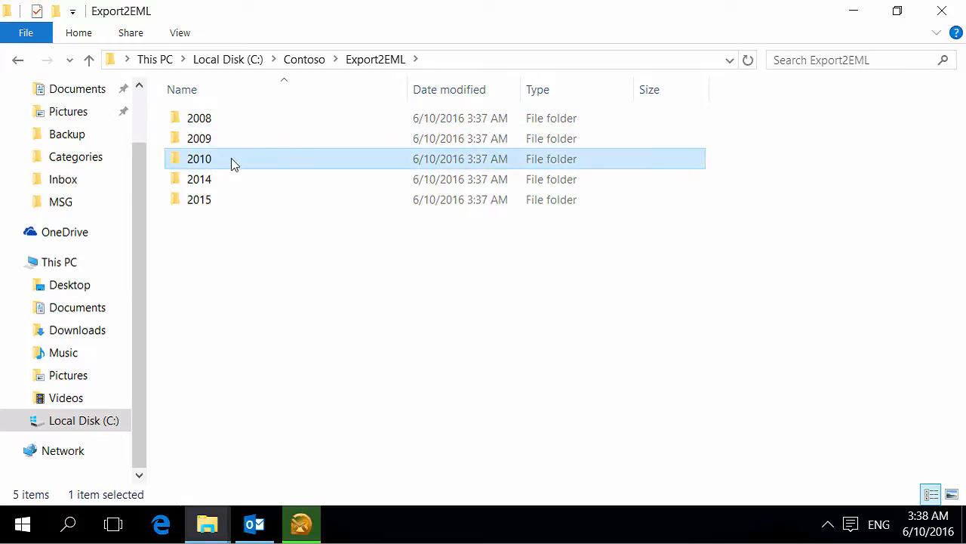
pyautogui.doubleClick(199, 158)
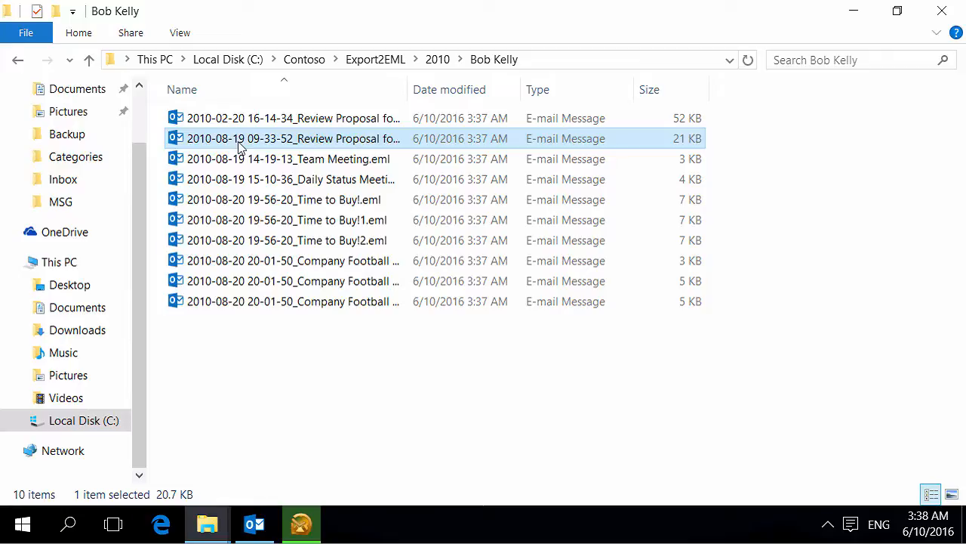
pyautogui.rightClick(293, 138)
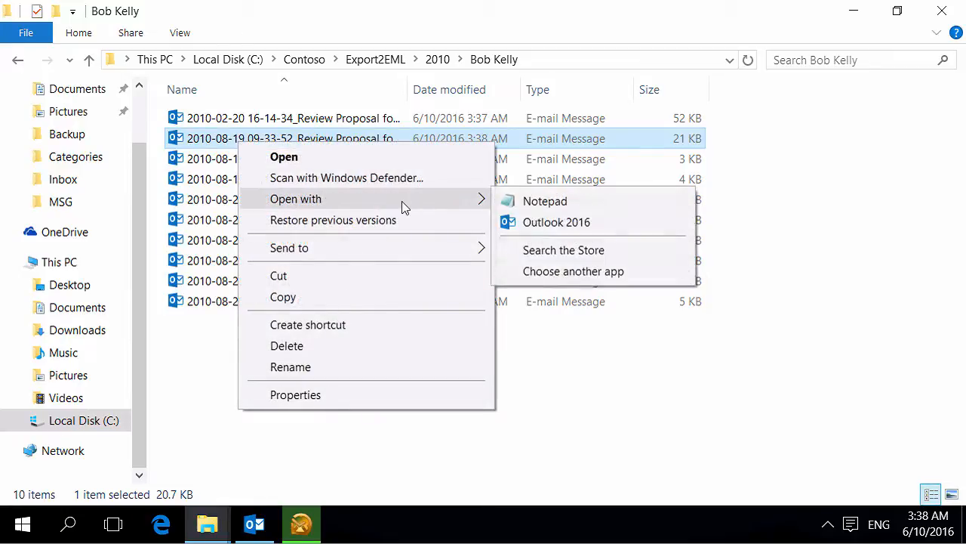
# - Open the Review Proposal for Tailspin Toys .eml file in Notepad to view its headers
pyautogui.click(546, 201)
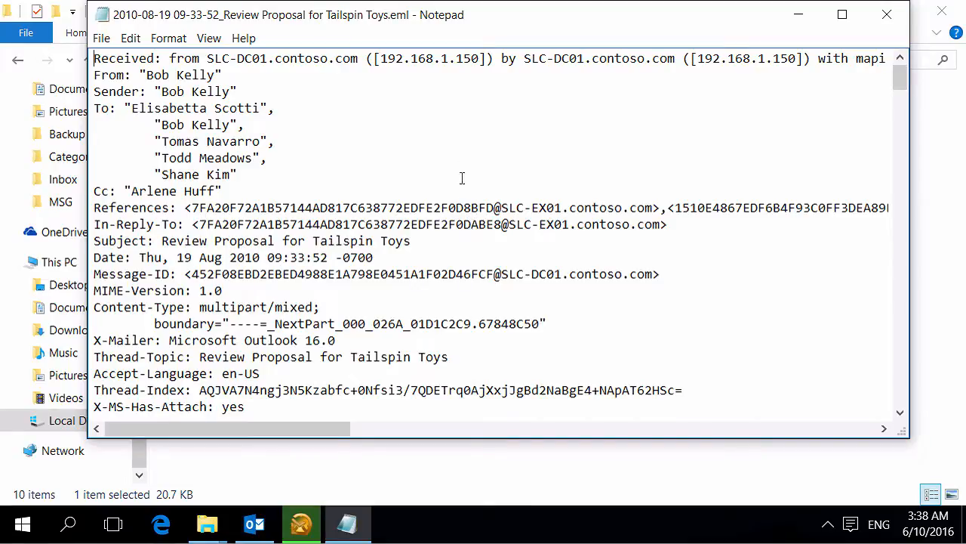
pyautogui.moveTo(217, 101)
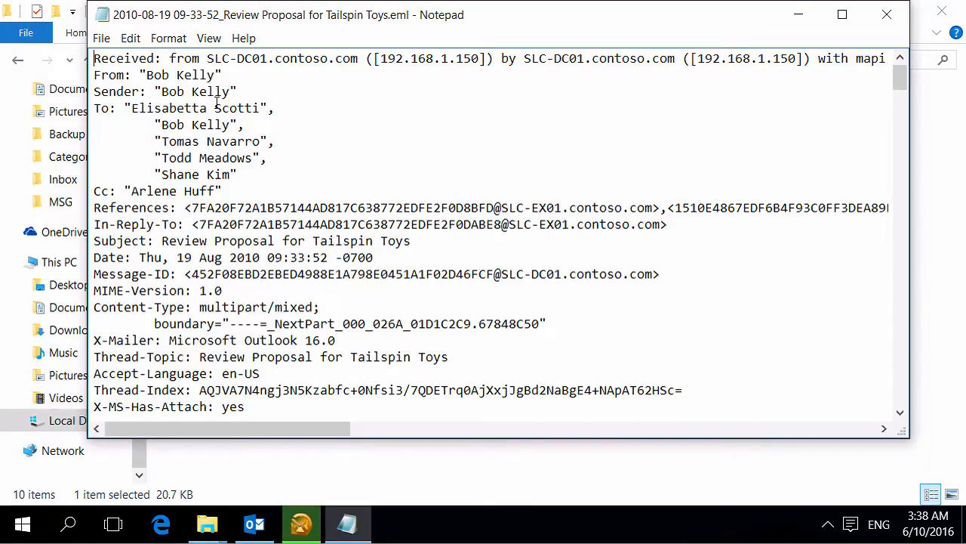